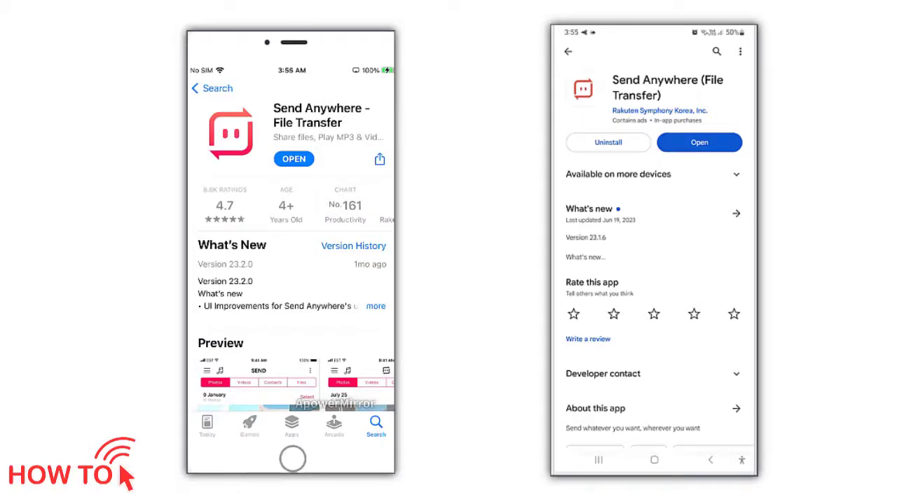
Step: Launch Send Anywhere from the App Store on iPhone and Play Store on Android
click(295, 159)
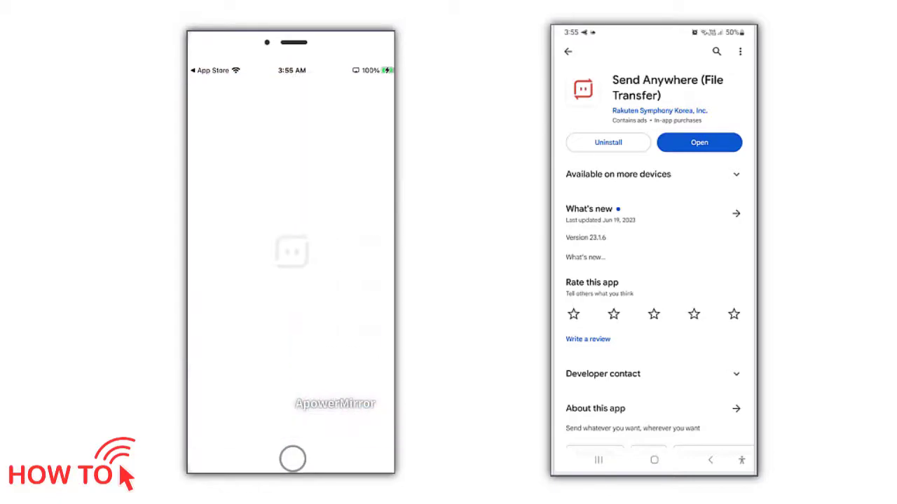
click(698, 143)
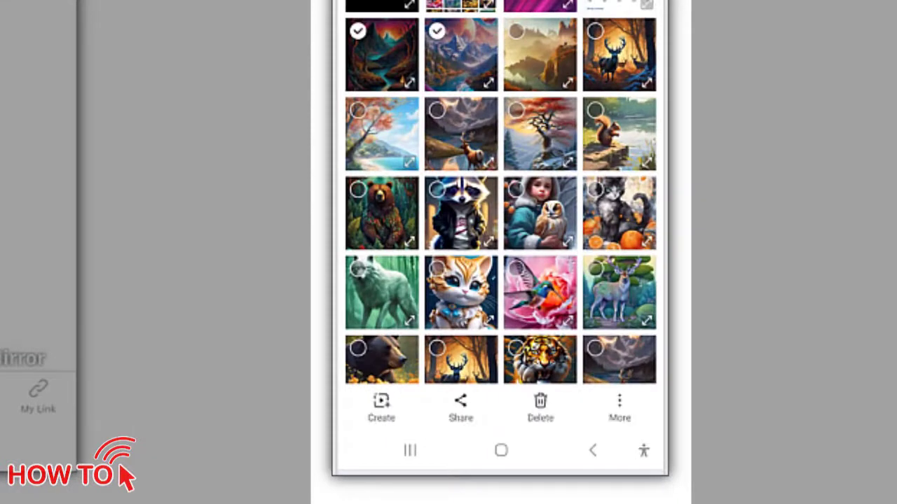
Step: Select the fantasy artwork photos in Gallery and share them
click(541, 55)
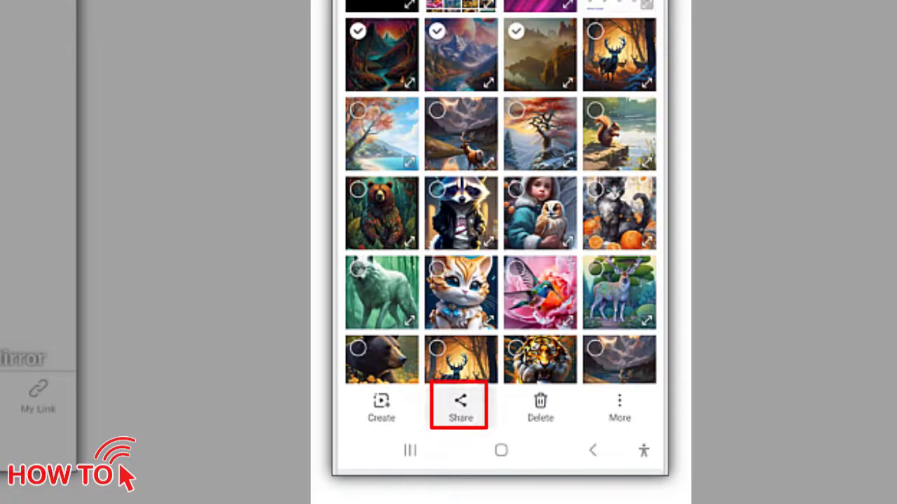
click(460, 406)
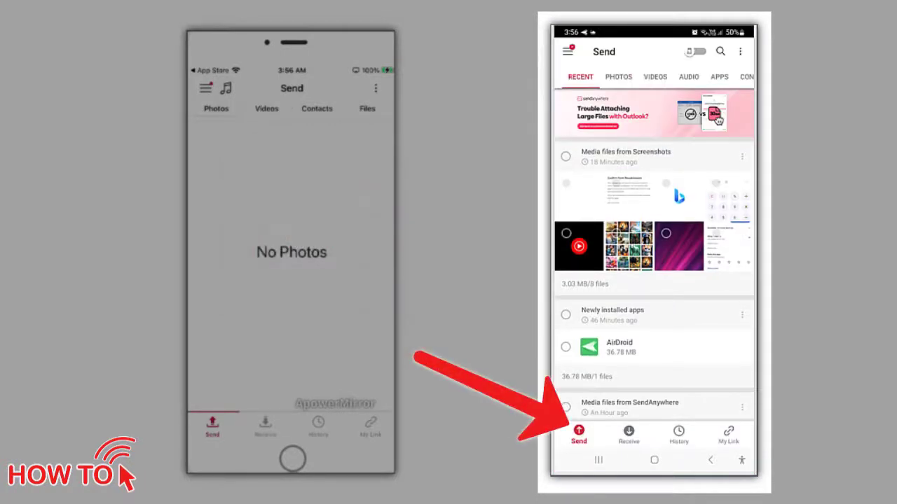
Step: From the Android Send tab, send the five photos (742.71 KB), producing a six-digit key
click(618, 76)
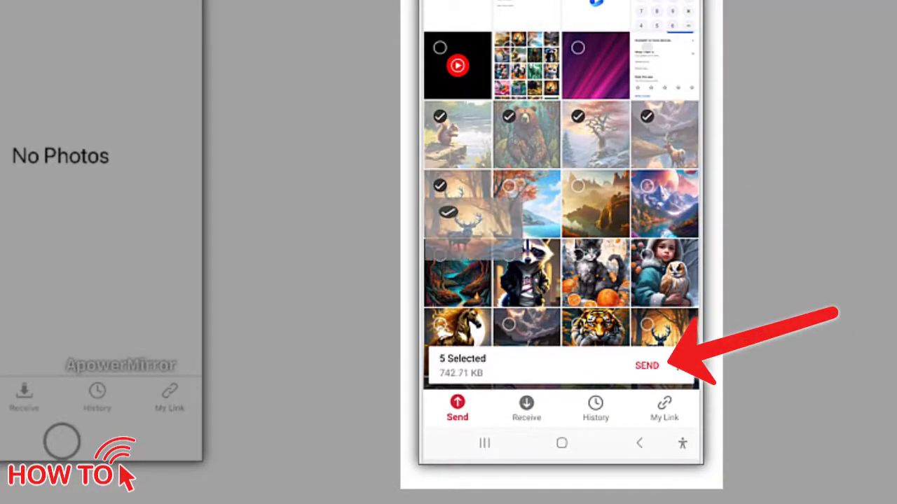
click(646, 366)
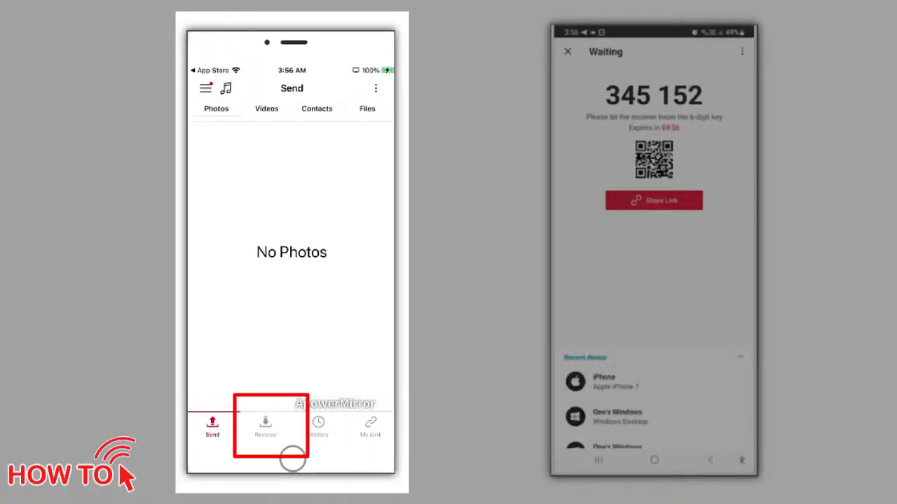
Step: Receive the transfer on the iPhone using the key 345152
click(265, 427)
text(345)
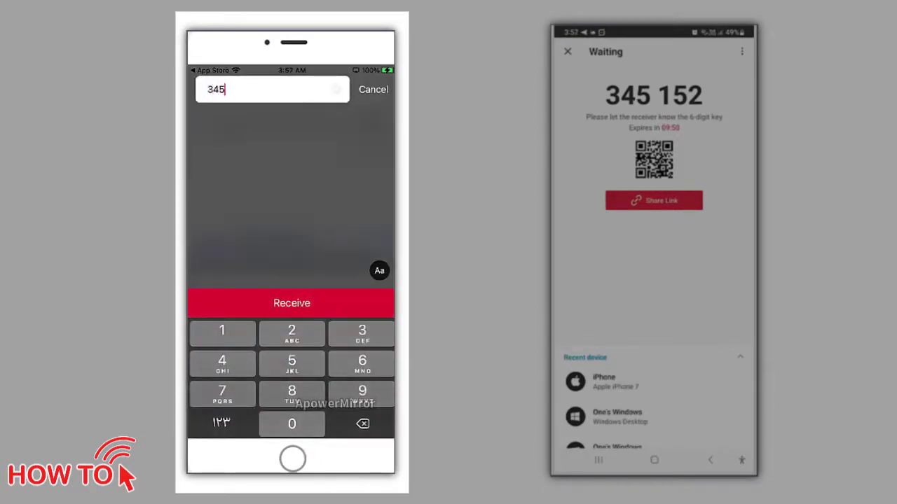
text(152)
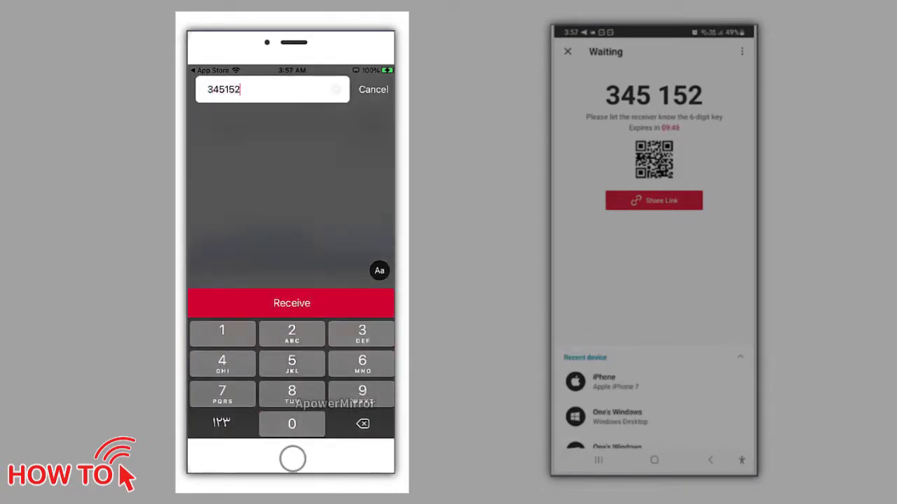
click(291, 302)
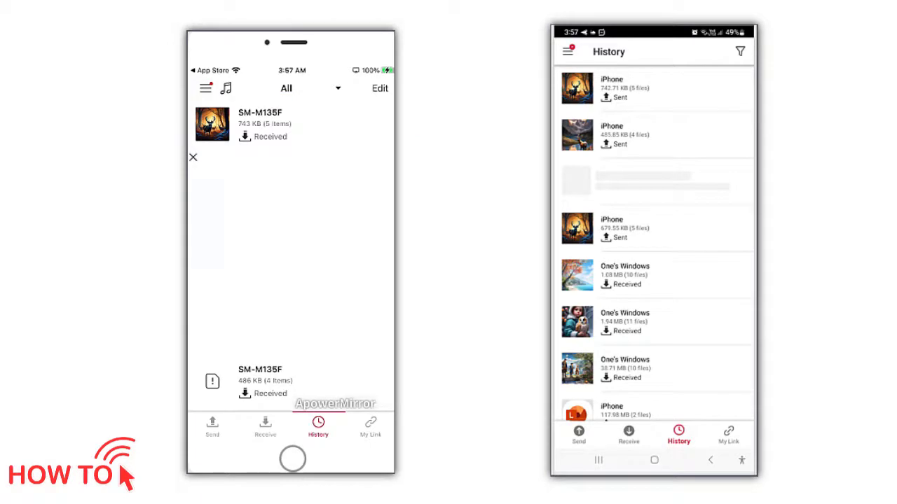
Step: View the SM-M135F received entry in History: five image files, 743 KB
click(259, 123)
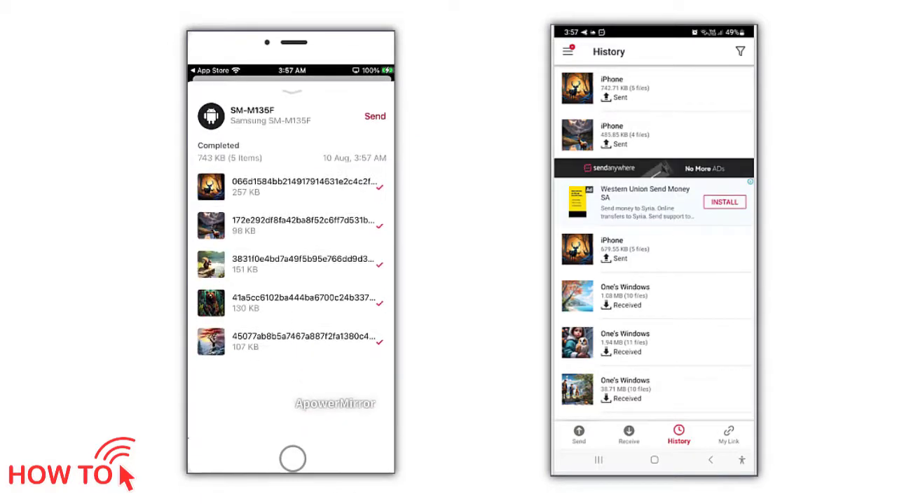